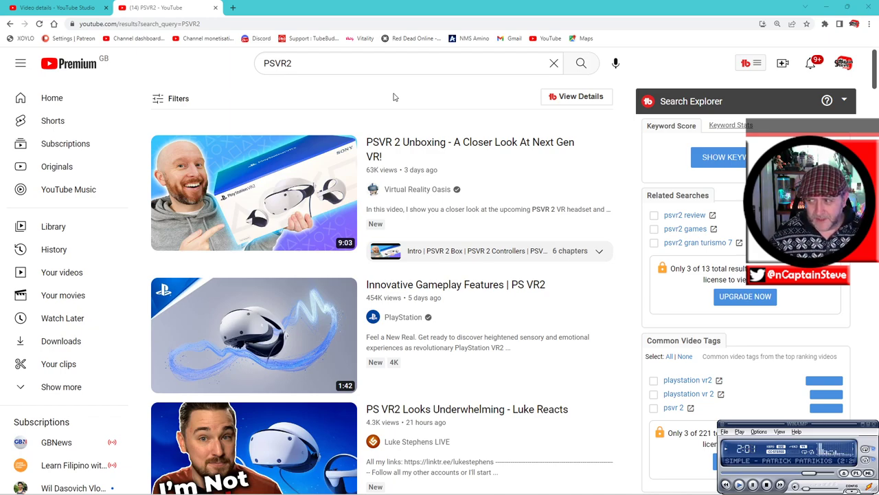
# - Scroll down the PSVR2 results to the Gran Turismo 7 VR and unboxing videos
pyautogui.scroll(-3)
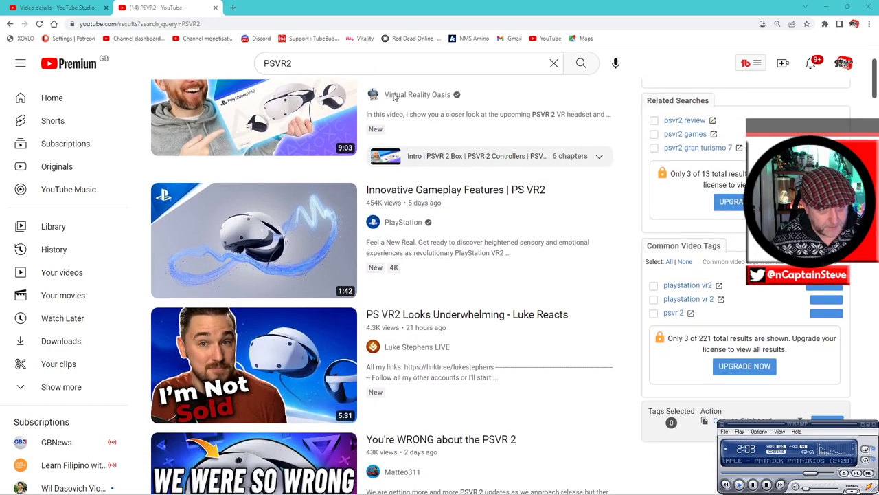
pyautogui.scroll(-3)
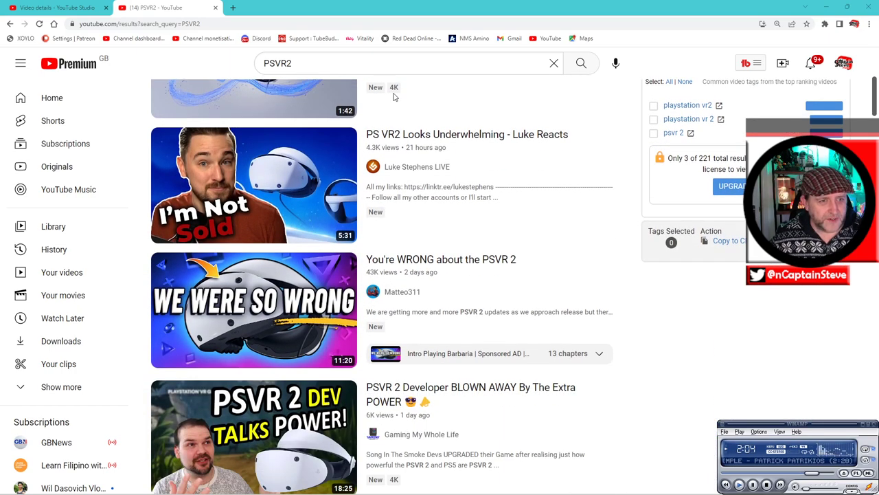
pyautogui.scroll(-3)
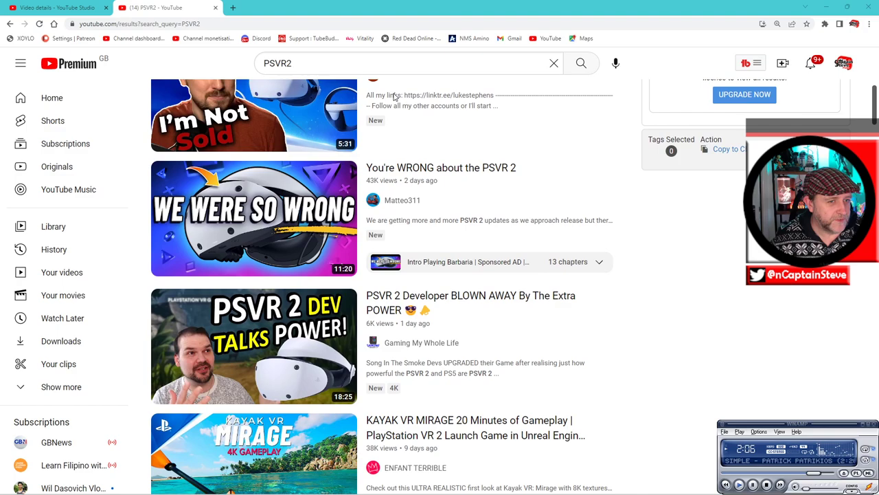
pyautogui.scroll(-3)
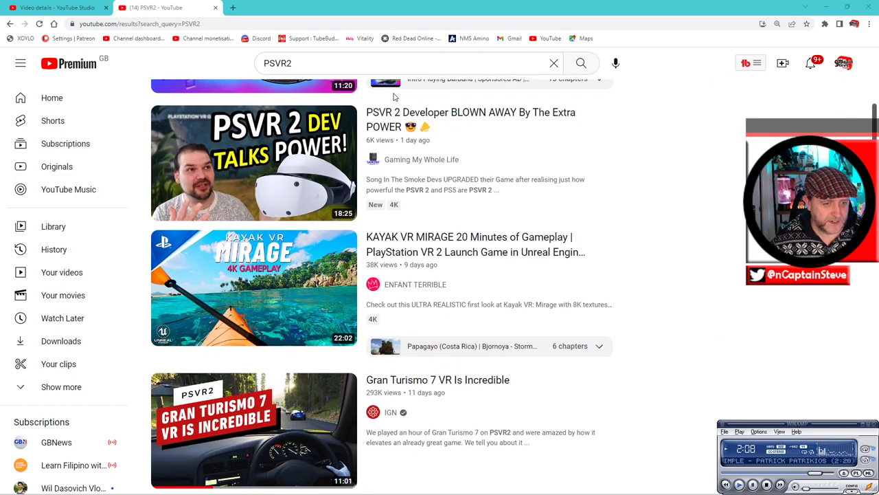
pyautogui.scroll(-3)
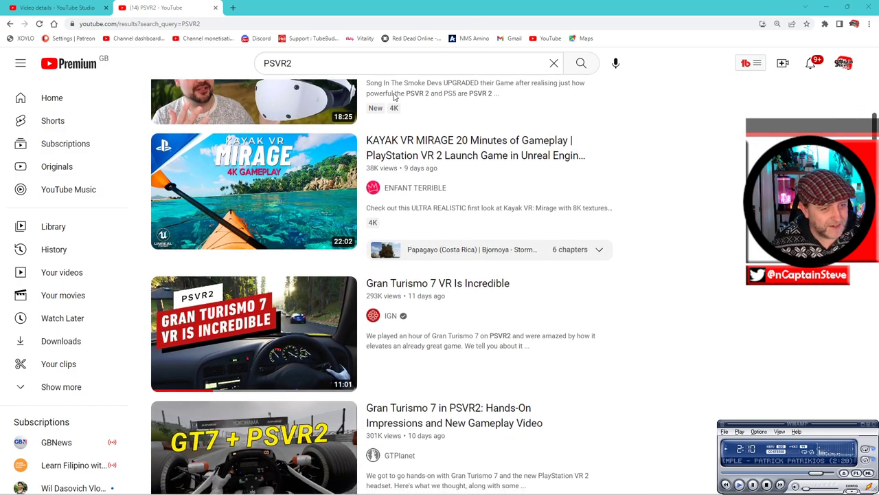
pyautogui.scroll(-3)
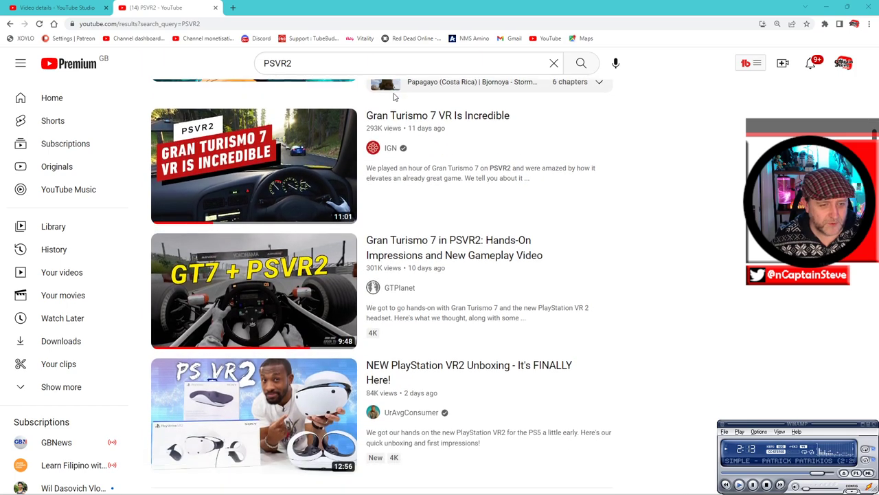
pyautogui.scroll(-3)
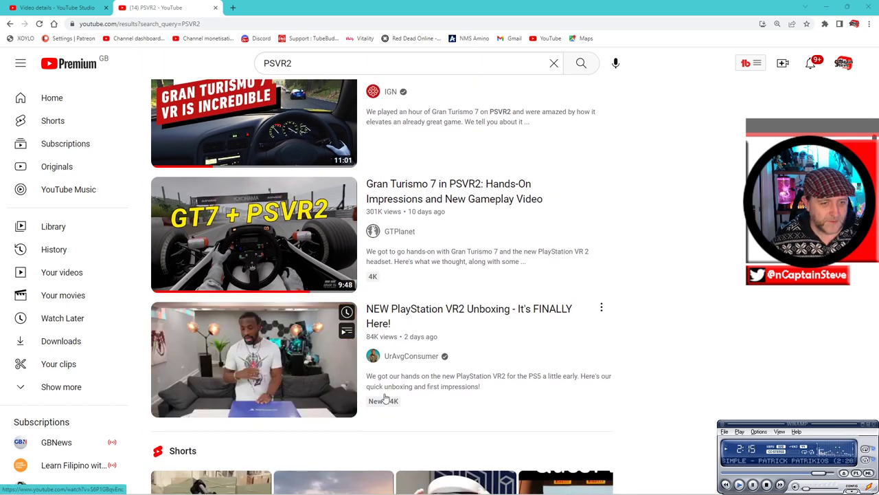
pyautogui.moveTo(217, 394)
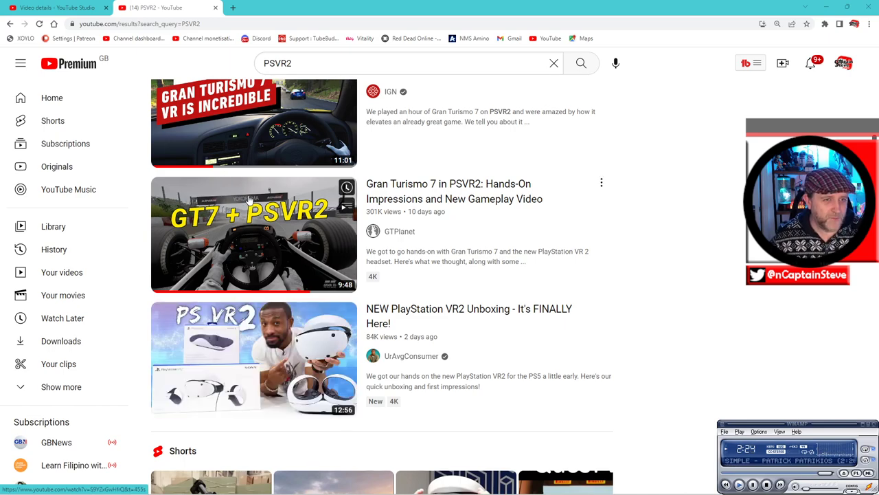
pyautogui.scroll(-3)
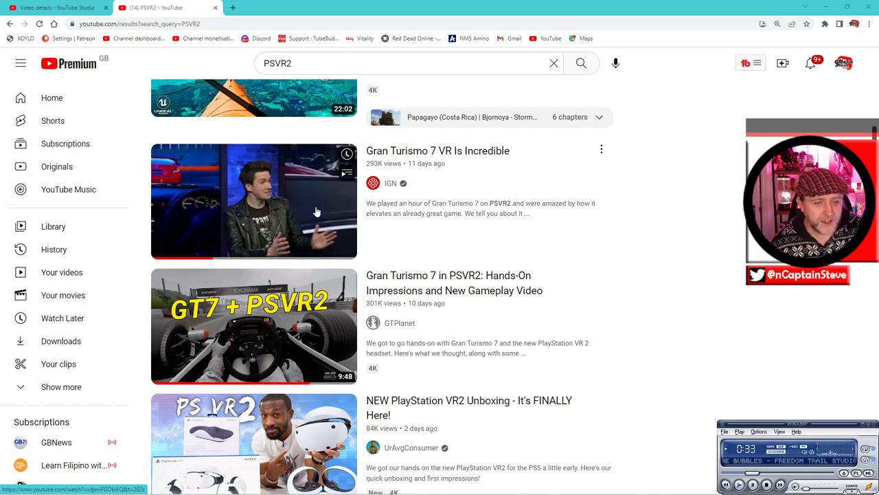
pyautogui.moveTo(319, 210)
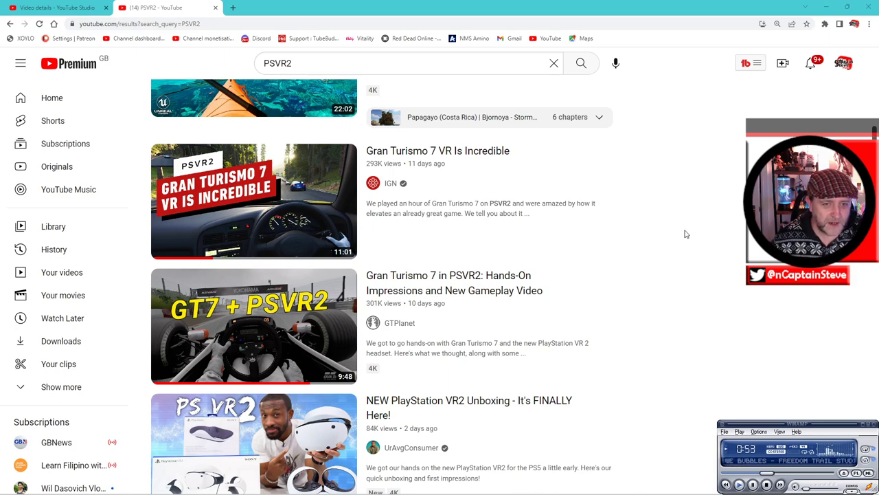
# - Search YouTube for 'PSVR2 no man's sky'
pyautogui.scroll(-3)
pyautogui.write(" no man'")
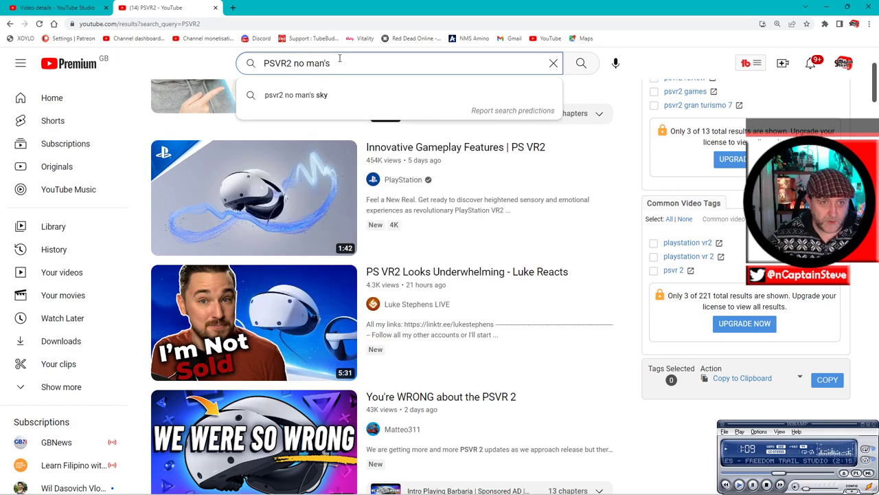
pyautogui.write('sky')
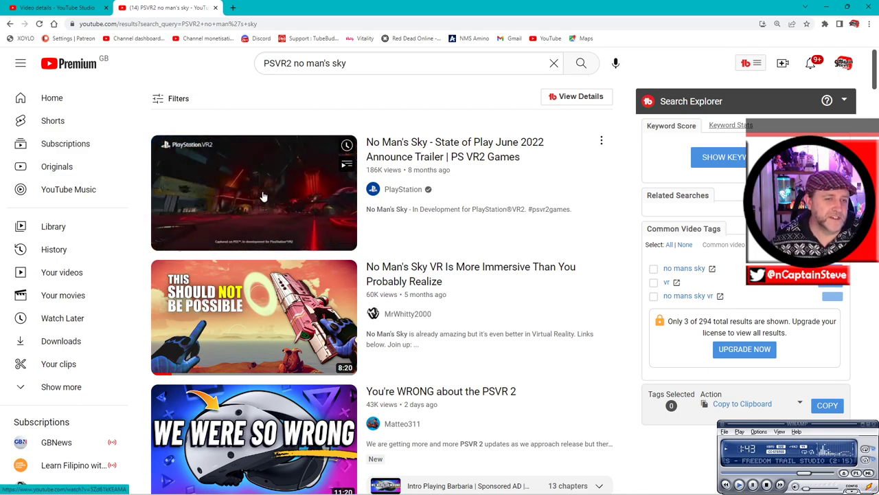
# - Play the No Man's Sky State of Play trailer full screen, then exit full screen
pyautogui.click(254, 192)
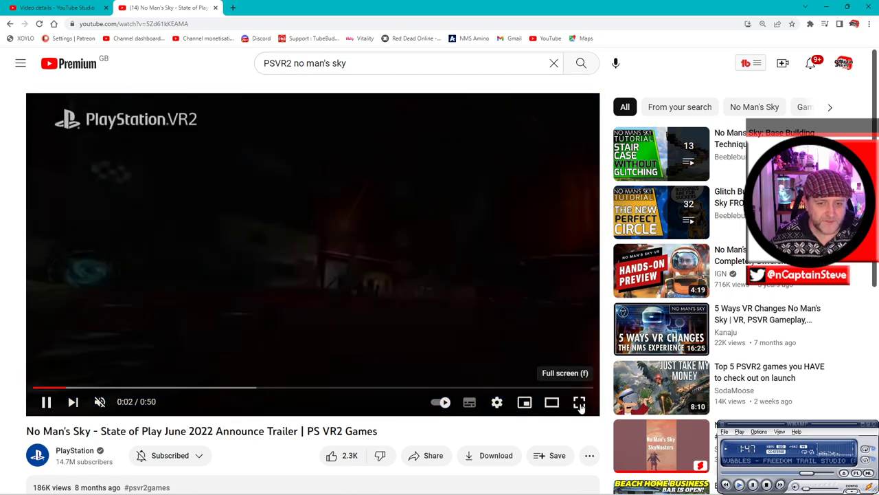
pyautogui.click(579, 402)
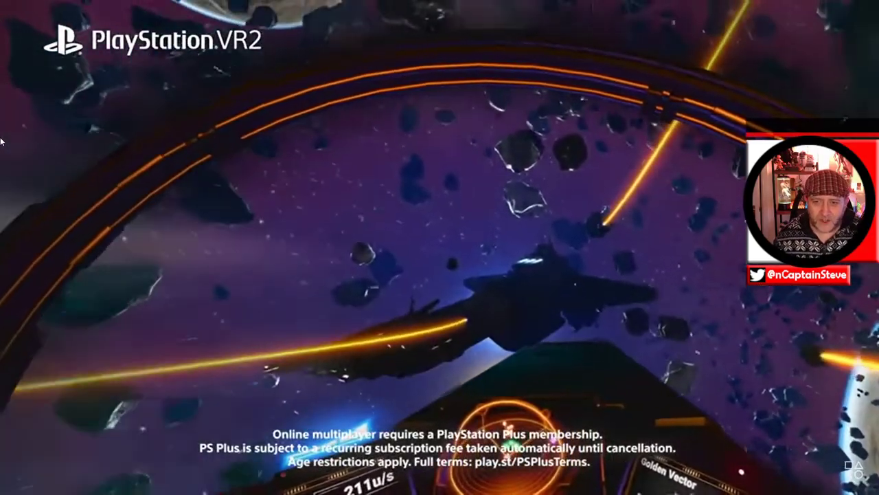
pyautogui.moveTo(831, 315)
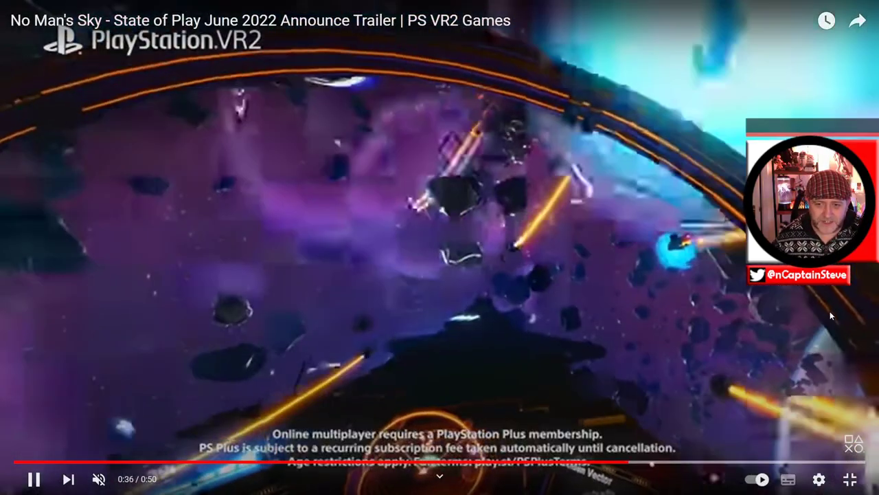
pyautogui.click(819, 479)
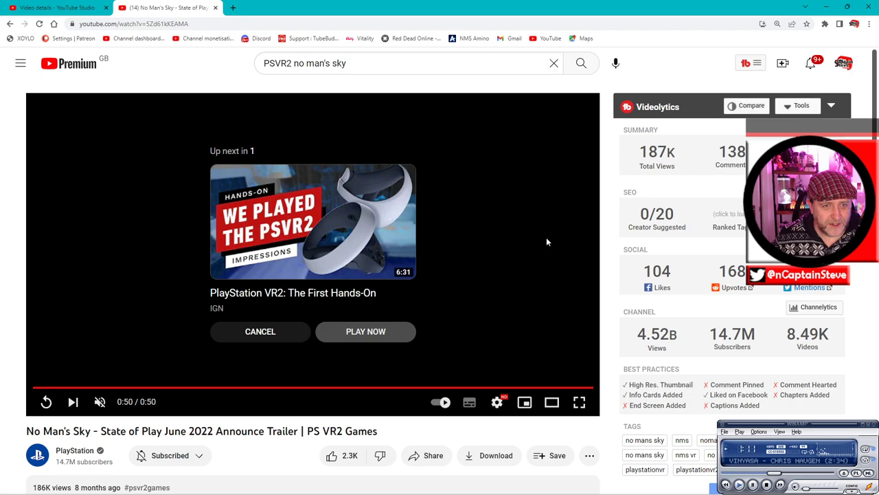
# - Start the hands-on video, then replace the search with 'PSVR2 sony'
pyautogui.click(365, 331)
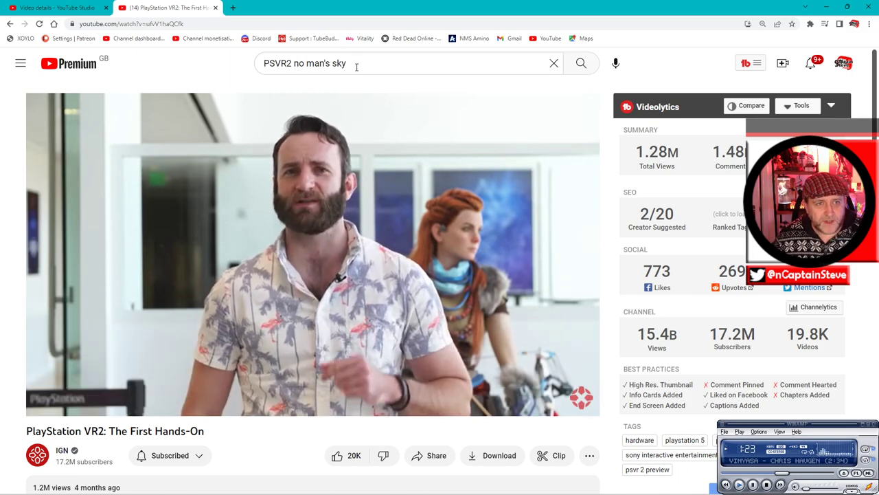
pyautogui.doubleClick(319, 63)
pyautogui.write('PSVR2 sony')
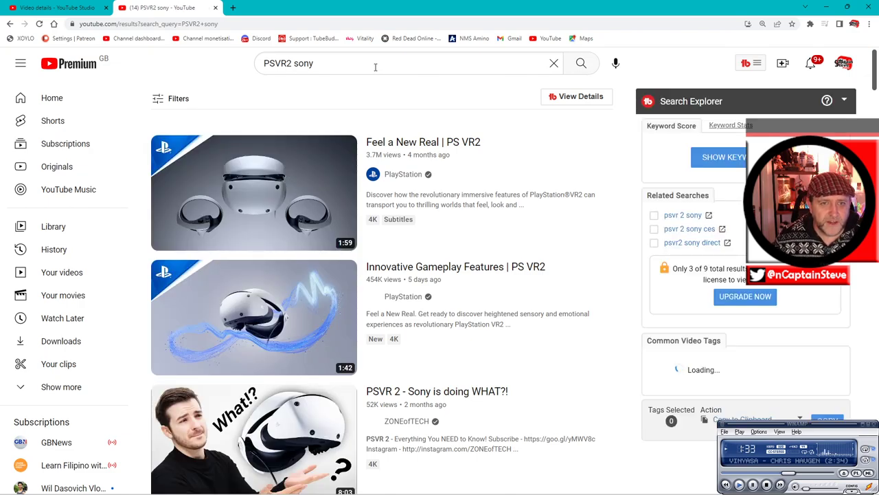
# - Open the Feel a New Real | PS VR2 video and watch it full screen
pyautogui.click(254, 192)
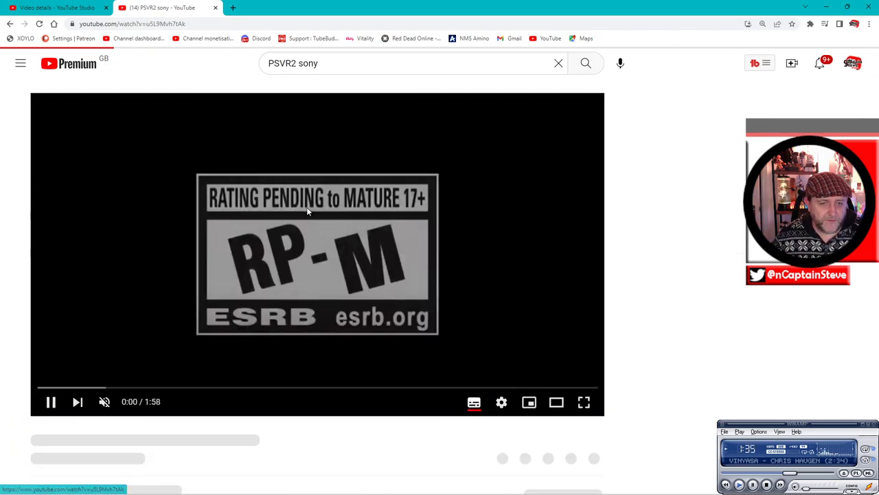
pyautogui.click(584, 402)
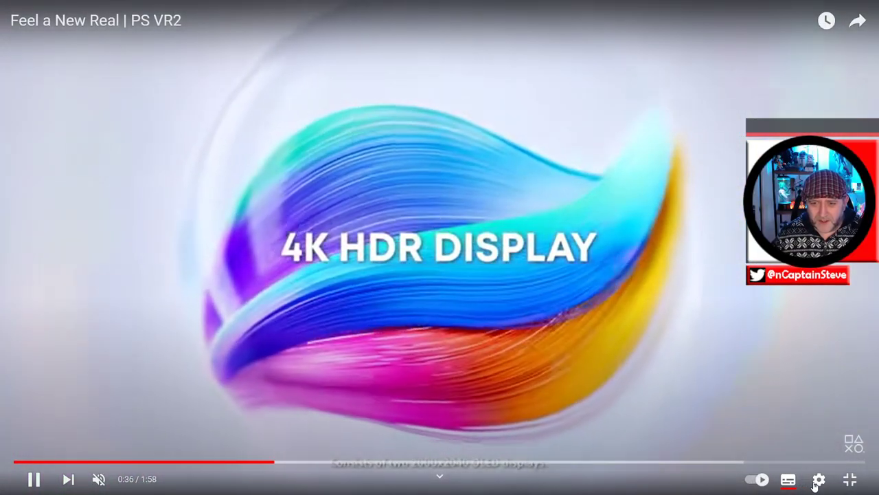
pyautogui.click(818, 479)
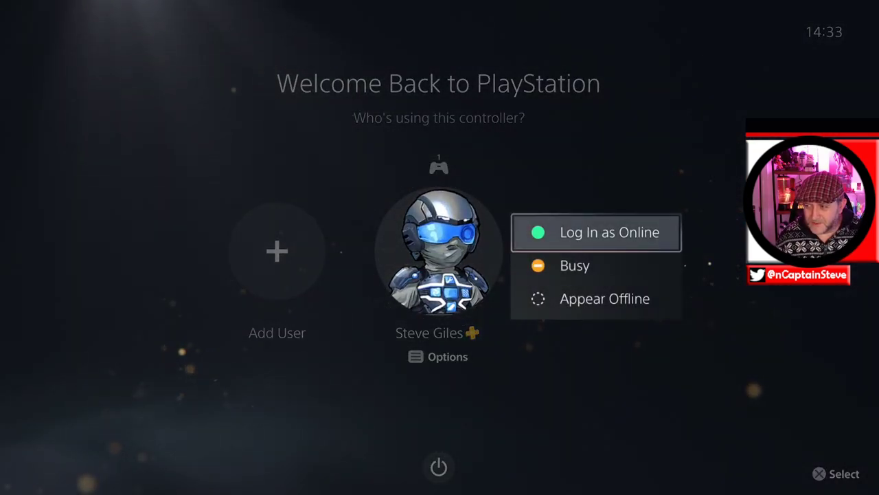
# - Log in to the PS5 as Online and open the PlayStation Store
pyautogui.click(609, 232)
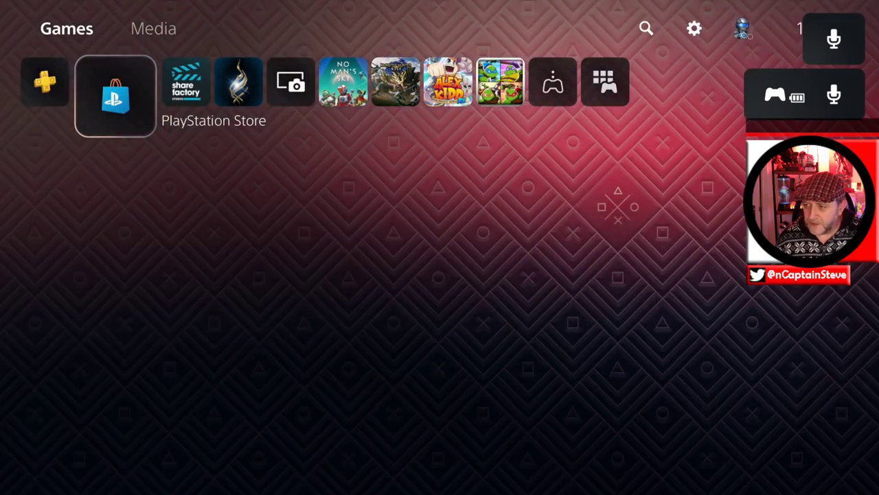
pyautogui.click(115, 96)
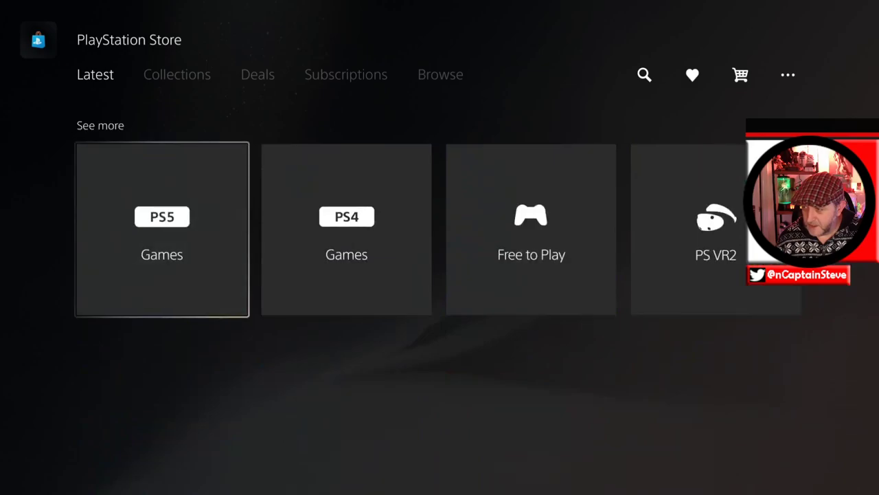
# - Open the PS VR2 section from the Store's Latest tab
pyautogui.click(716, 229)
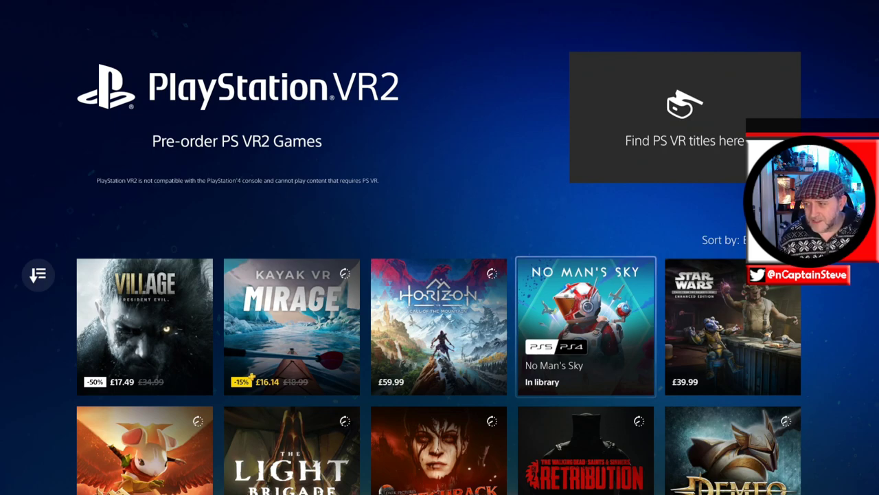
# - Browse the Best Selling PS VR2 games past Star Wars down to Cosmonious High
pyautogui.press('right')
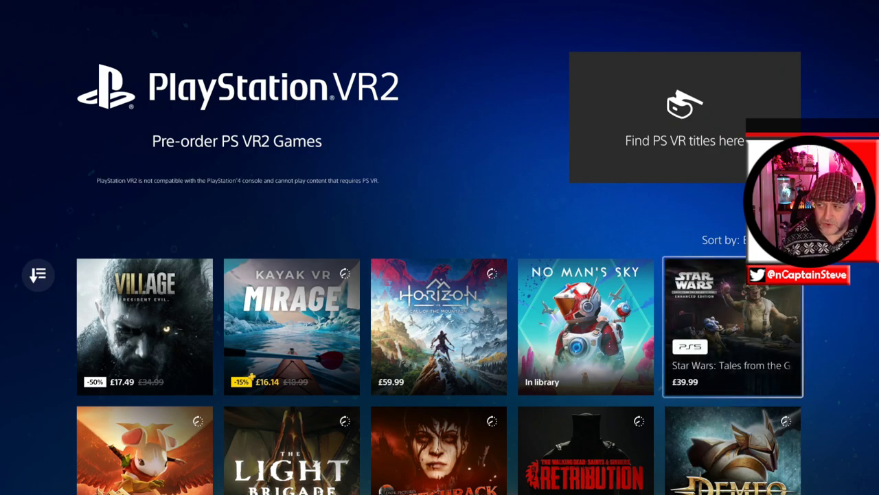
pyautogui.scroll(-3)
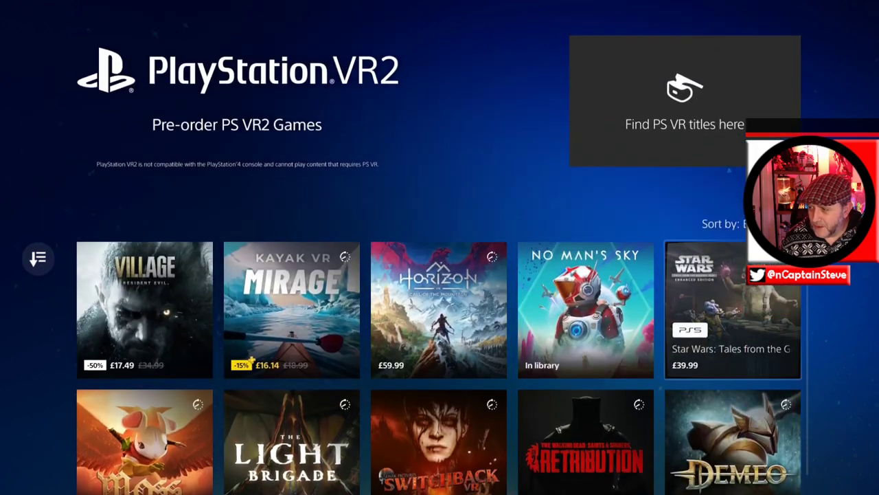
pyautogui.scroll(-3)
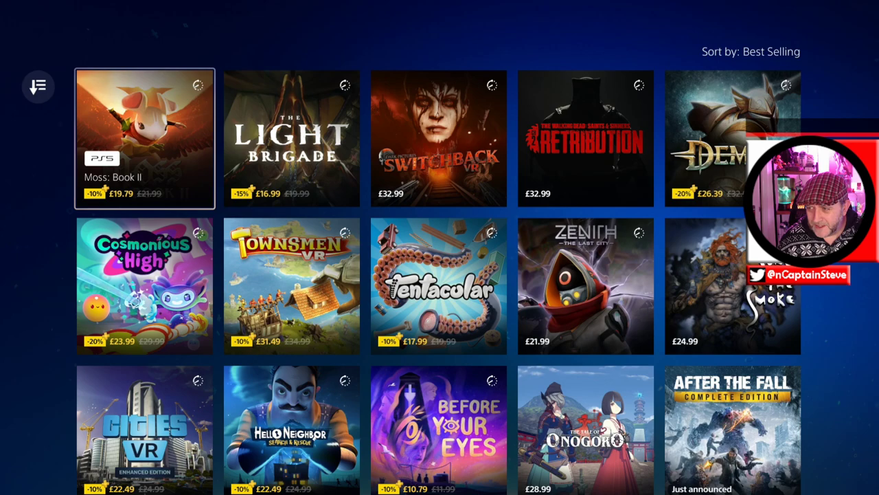
pyautogui.scroll(-3)
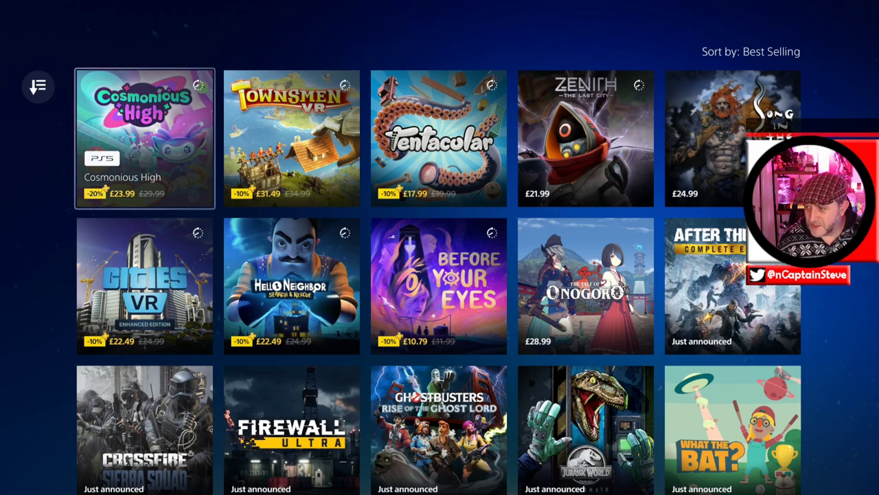
pyautogui.click(144, 138)
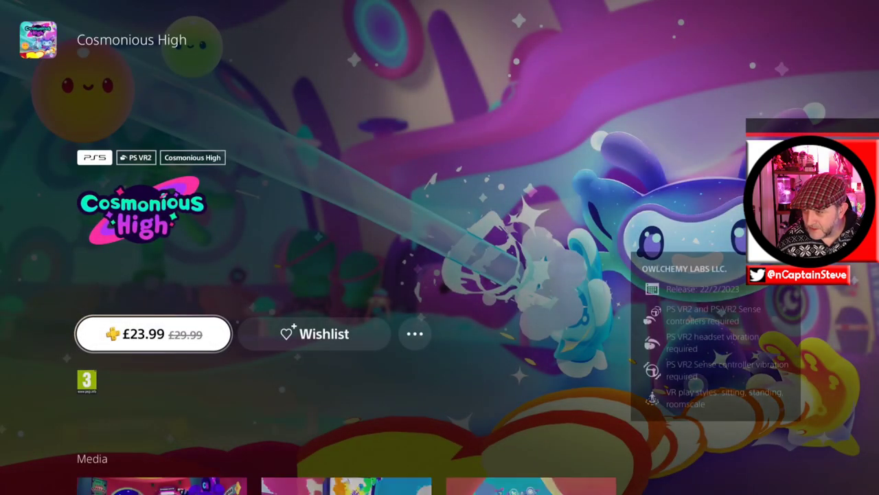
pyautogui.scroll(-3)
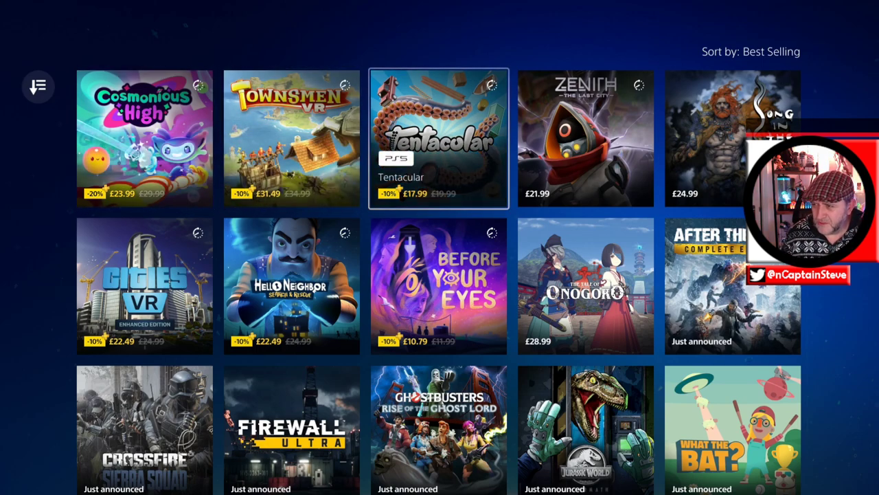
pyautogui.click(439, 137)
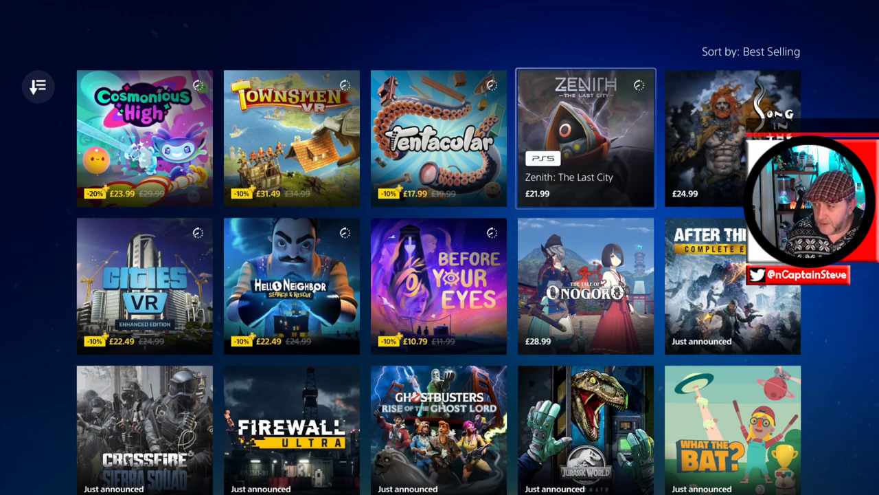
pyautogui.click(586, 136)
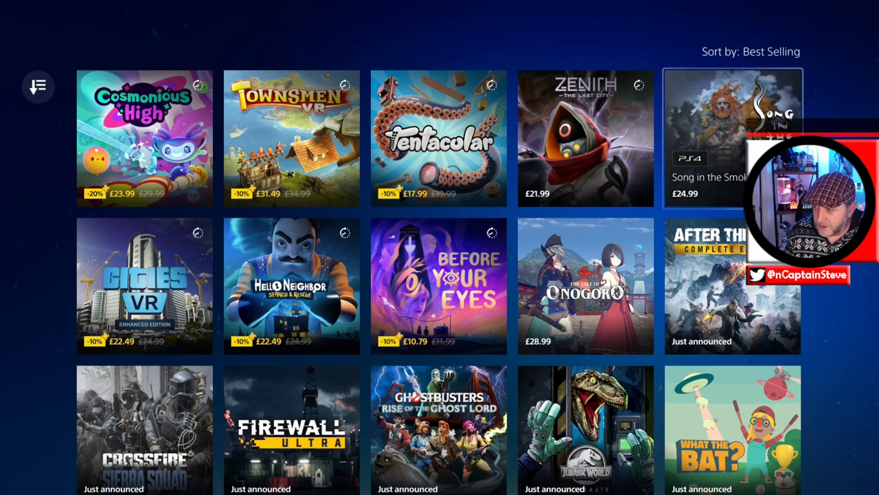
pyautogui.click(732, 137)
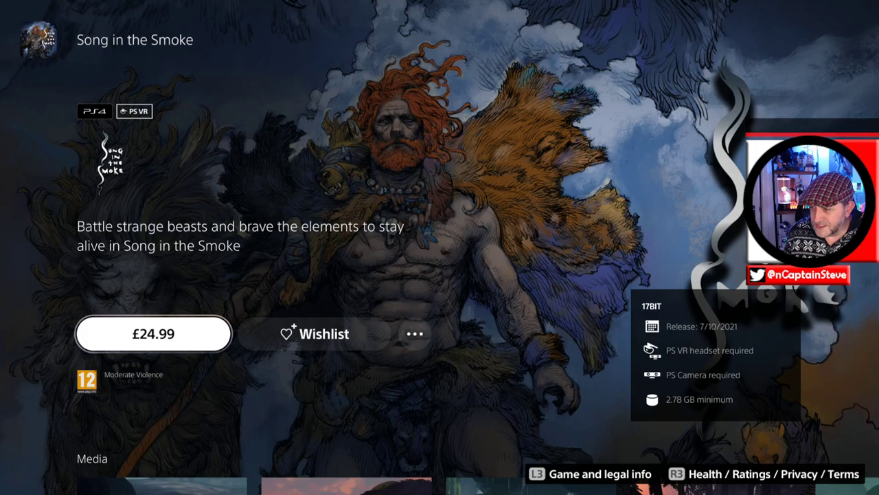
pyautogui.scroll(-3)
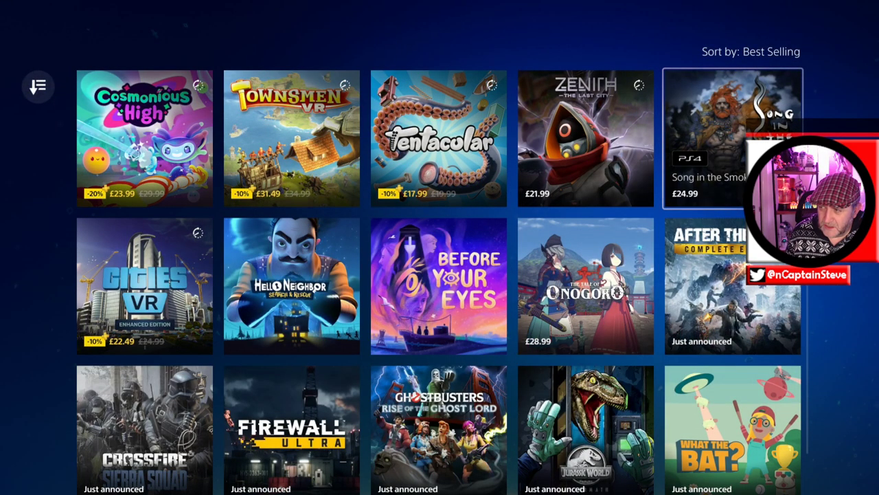
pyautogui.scroll(-3)
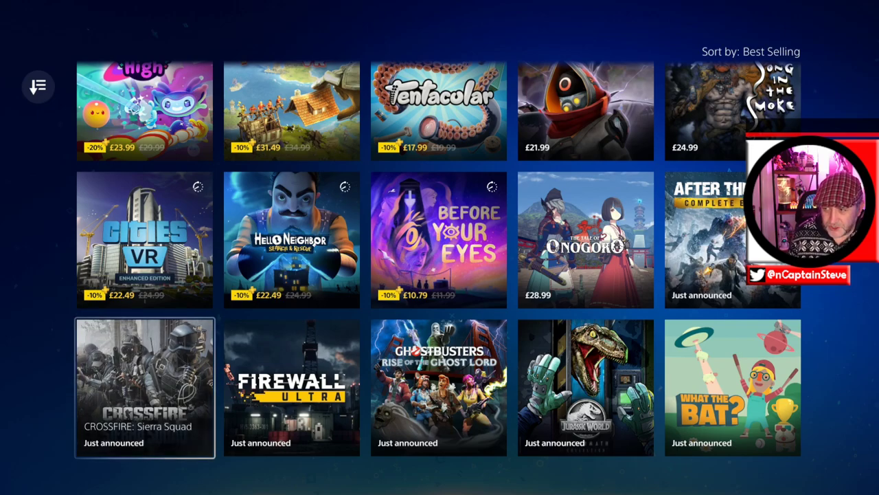
pyautogui.click(144, 388)
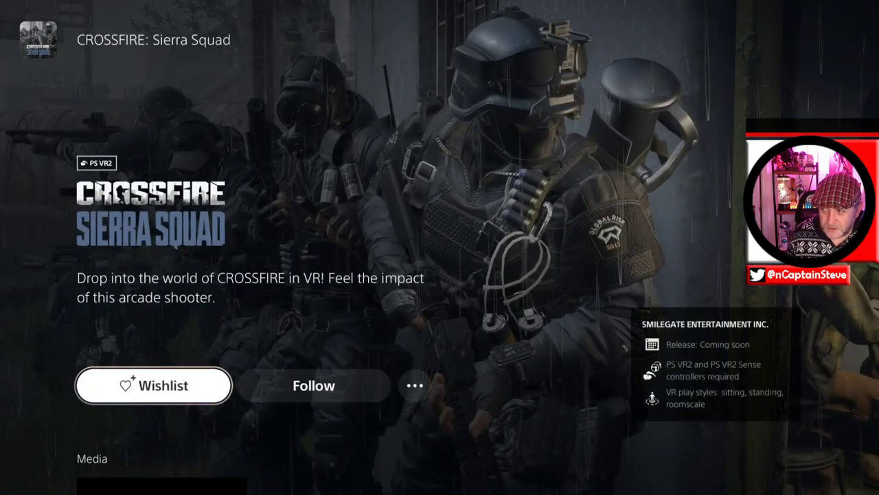
pyautogui.click(415, 384)
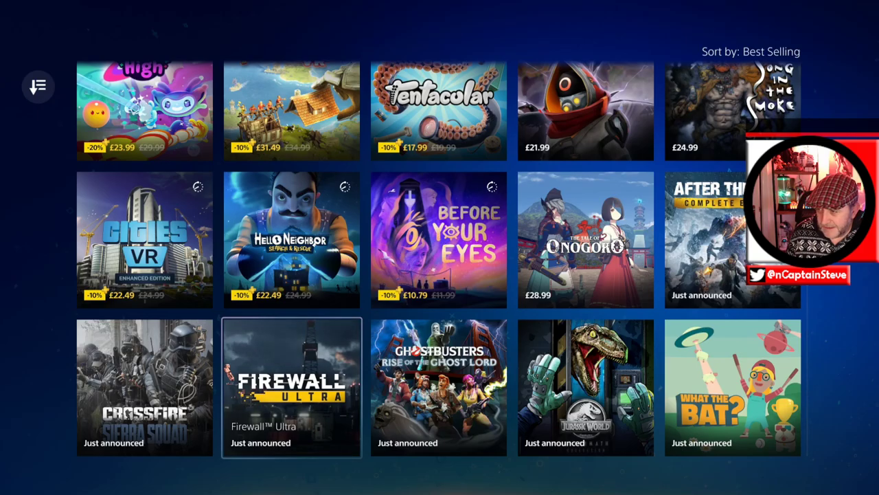
pyautogui.click(291, 387)
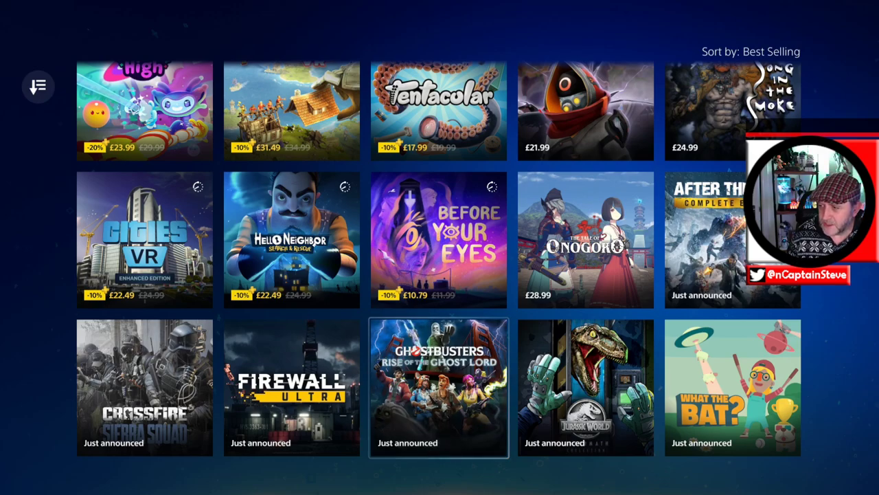
# - Open the Ghostbusters: Rise of the Ghost Lord page, review it, and wishlist the game
pyautogui.click(439, 388)
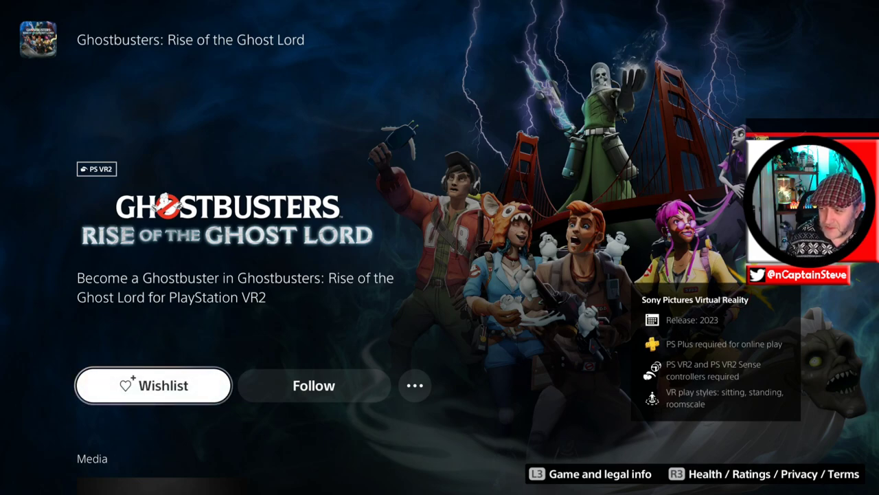
pyautogui.scroll(-3)
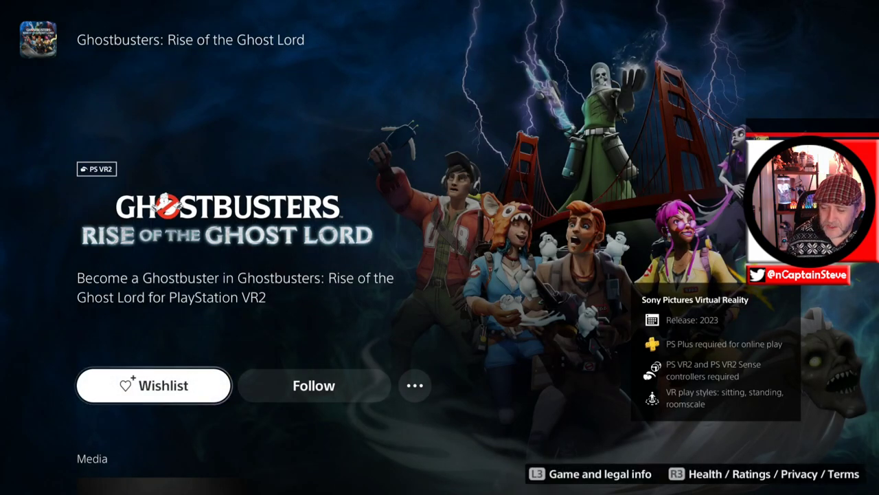
pyautogui.click(153, 385)
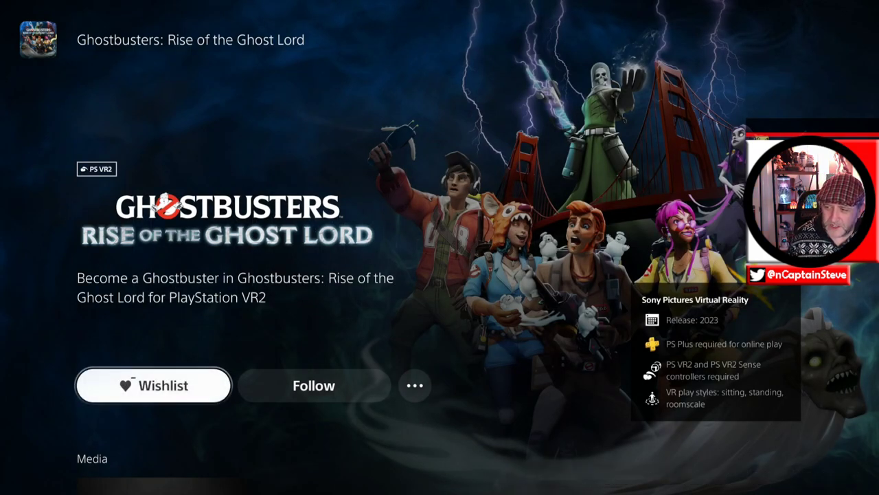